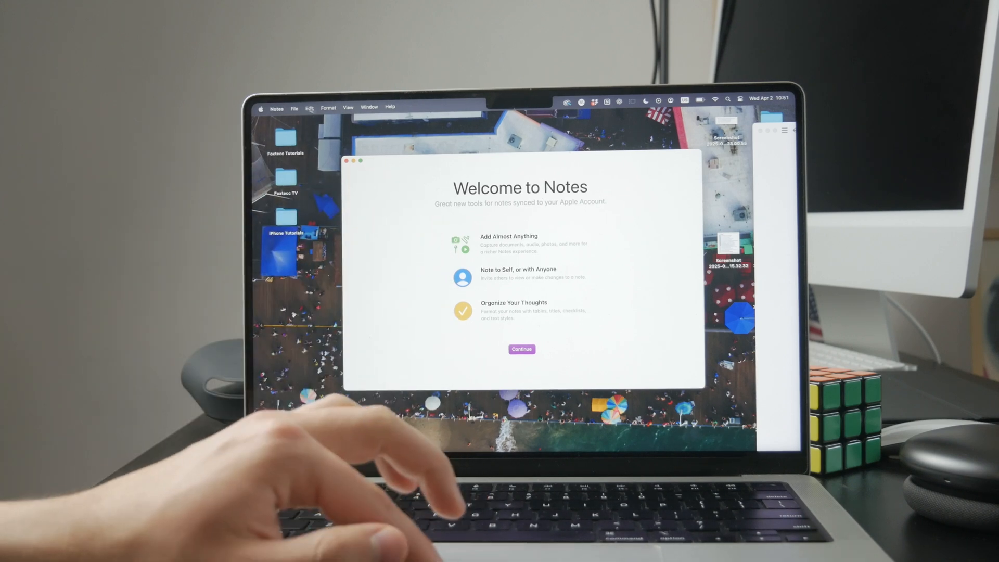
Dismiss the Welcome to Notes screen with Continue
{"action": "left_click", "coordinate": [522, 349]}
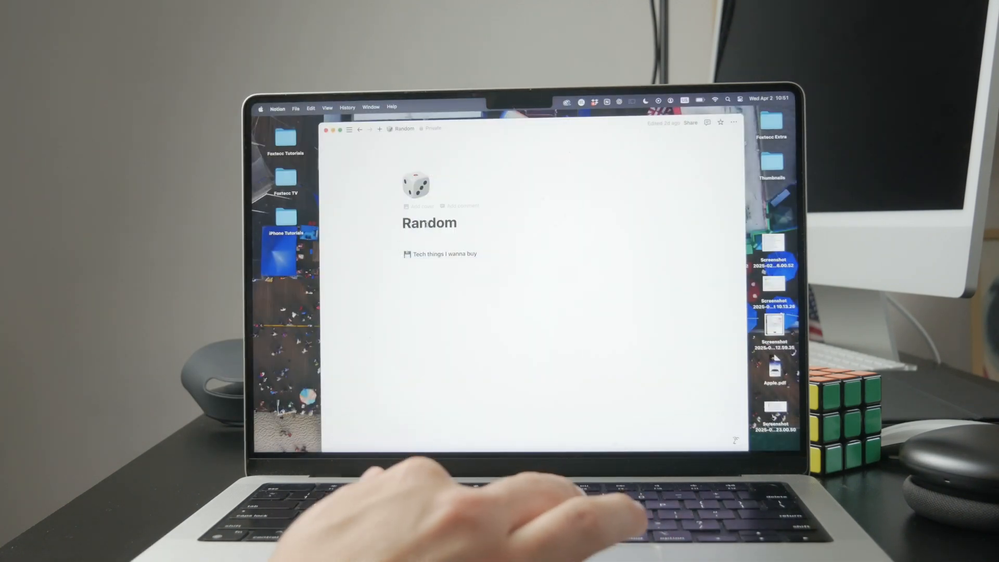
Start a new block below 'Tech things I wanna buy' and browse Notion's block types
{"action": "left_click", "coordinate": [446, 264]}
{"action": "type", "text": "/"}
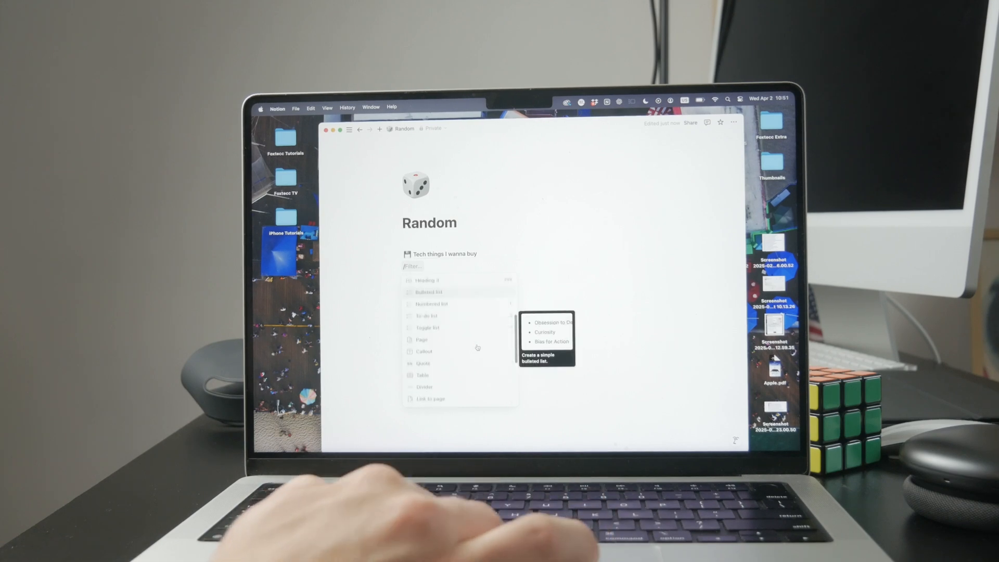
{"action": "mouse_move", "coordinate": [478, 349]}
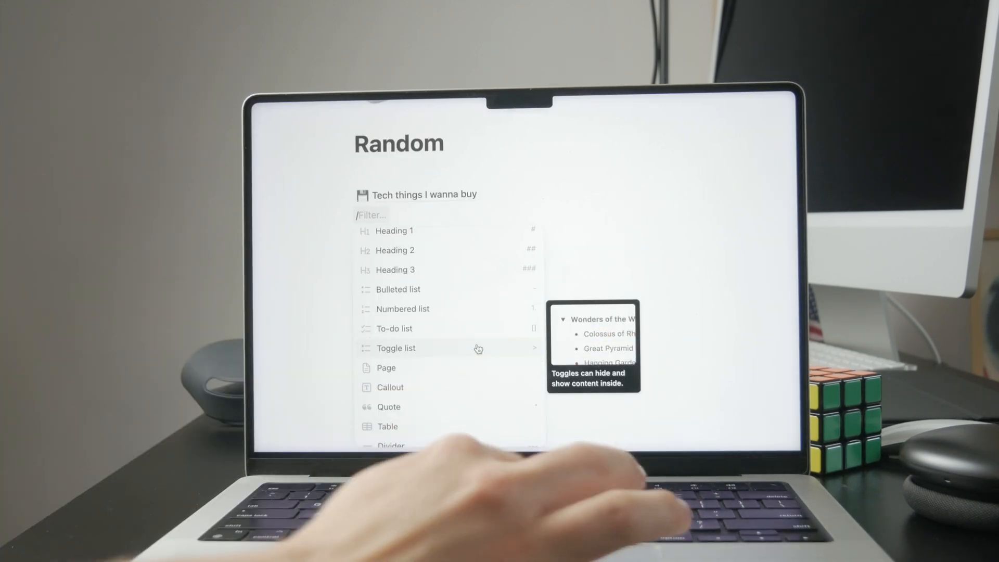
{"action": "scroll", "scroll_direction": "down", "scroll_amount": 3}
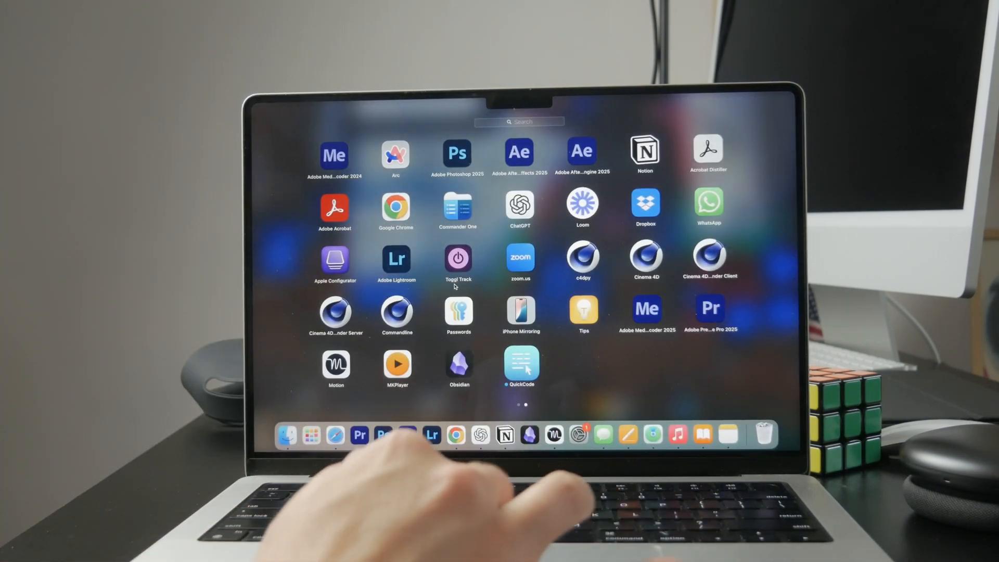
Search Launchpad for 'stick' to find Stickies
{"action": "type", "text": "stick"}
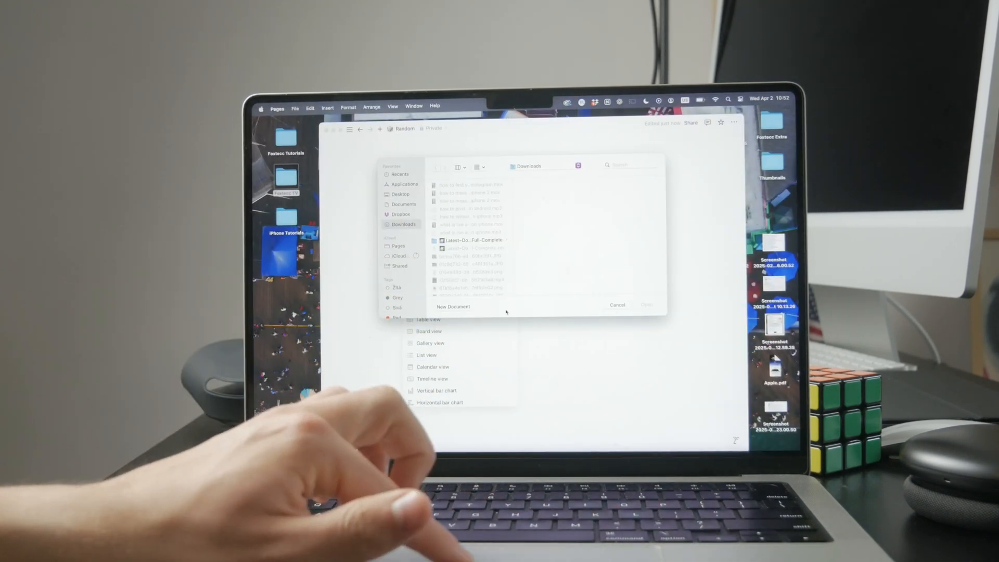
Create a new Pages book from the Contemporary Novel template
{"action": "left_click", "coordinate": [453, 307]}
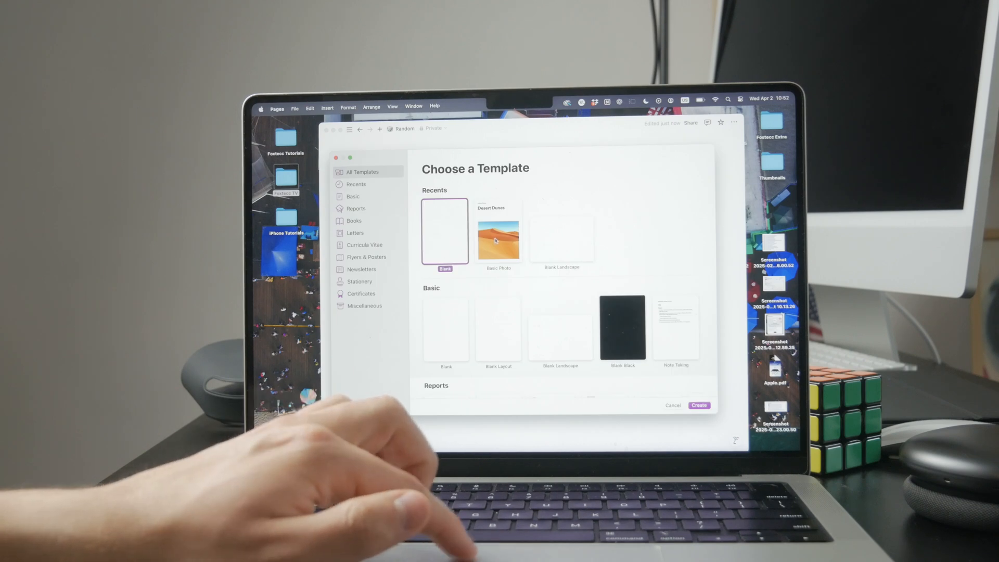
{"action": "scroll", "scroll_direction": "down", "scroll_amount": 3}
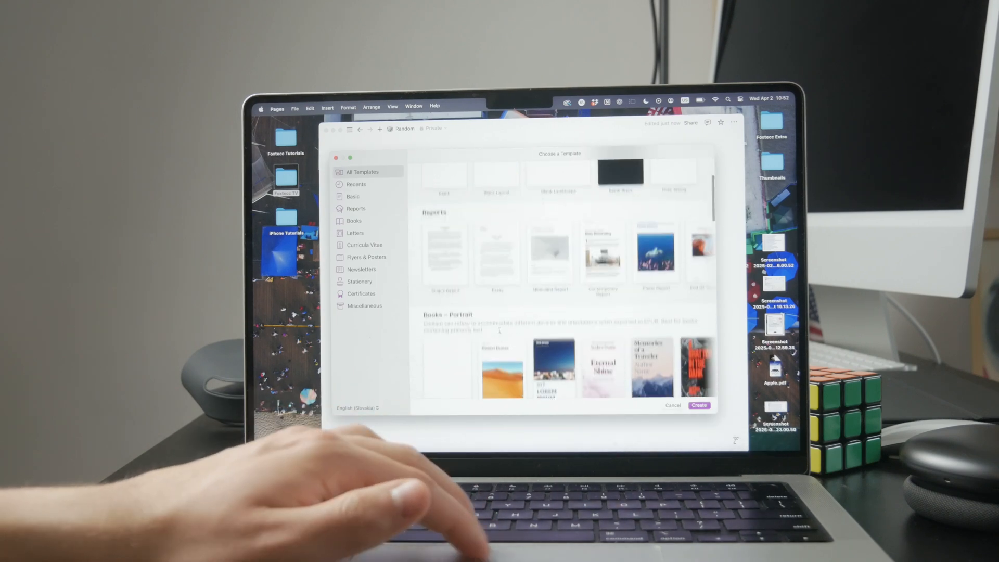
{"action": "scroll", "scroll_direction": "down", "scroll_amount": 3}
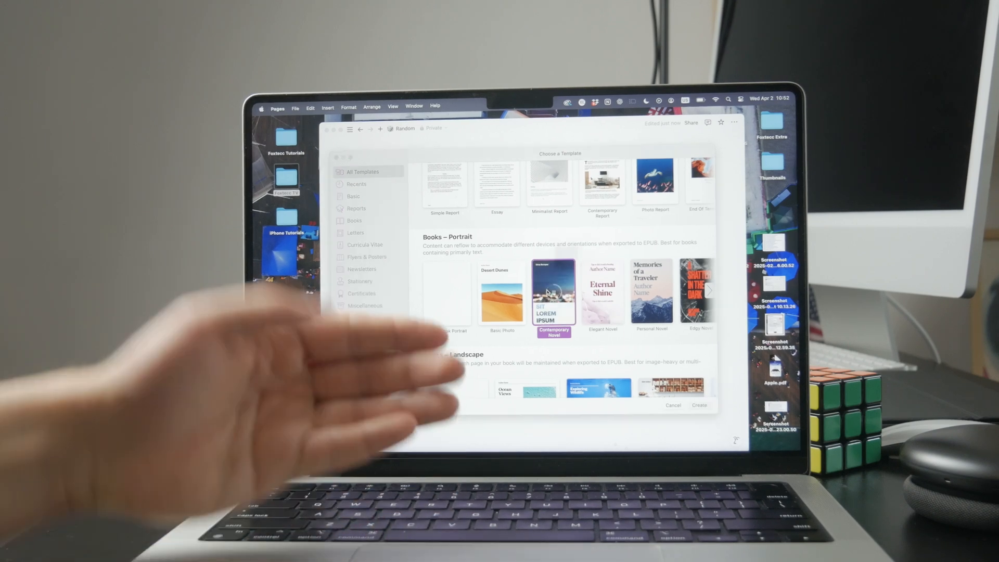
{"action": "left_click", "coordinate": [698, 406]}
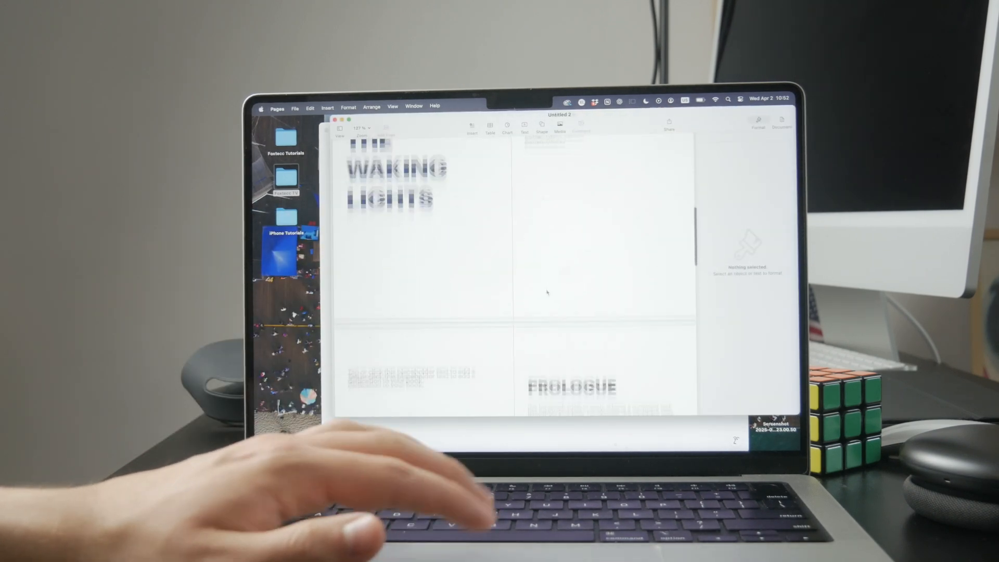
Look through the new book, then open Microsoft Word's App Store listing
{"action": "scroll", "scroll_direction": "down", "scroll_amount": 3}
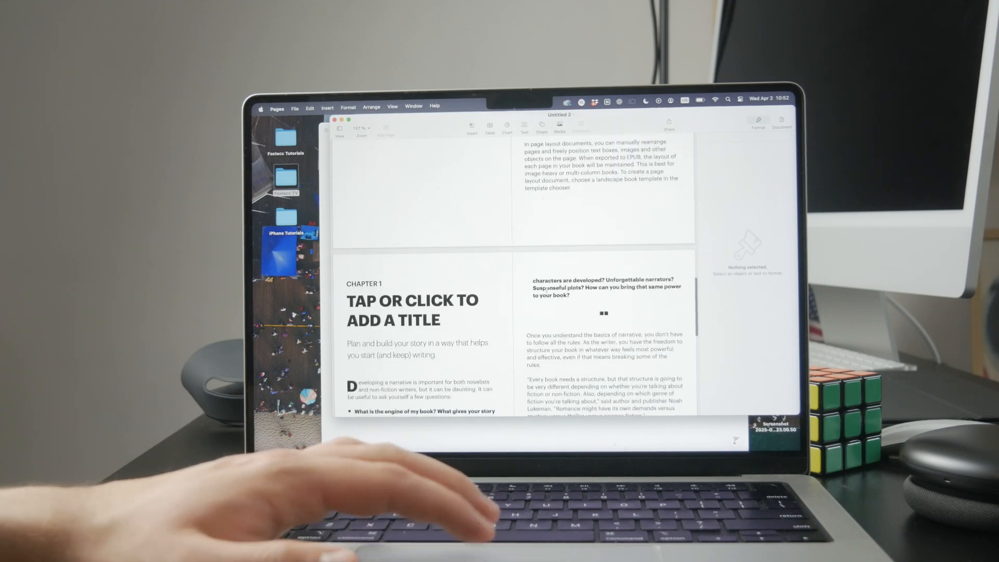
{"action": "scroll", "scroll_direction": "up", "scroll_amount": 3}
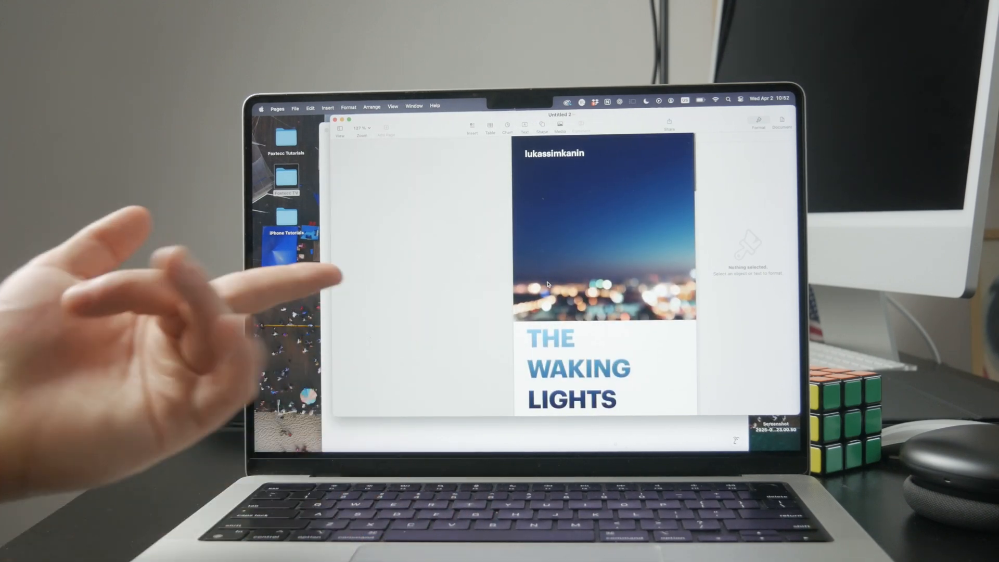
{"action": "left_click", "coordinate": [308, 436]}
{"action": "type", "text": "ms word"}
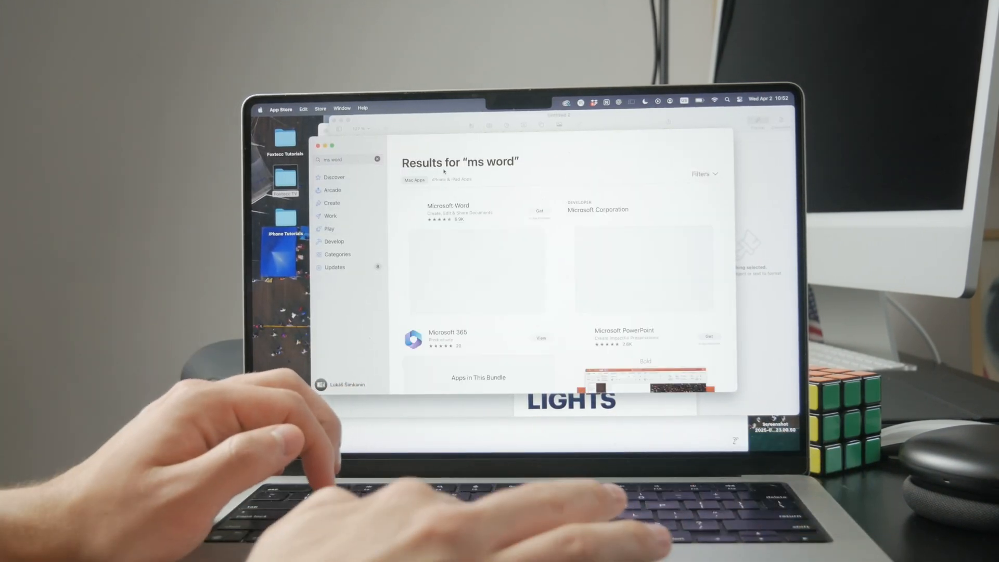
{"action": "left_click", "coordinate": [448, 205]}
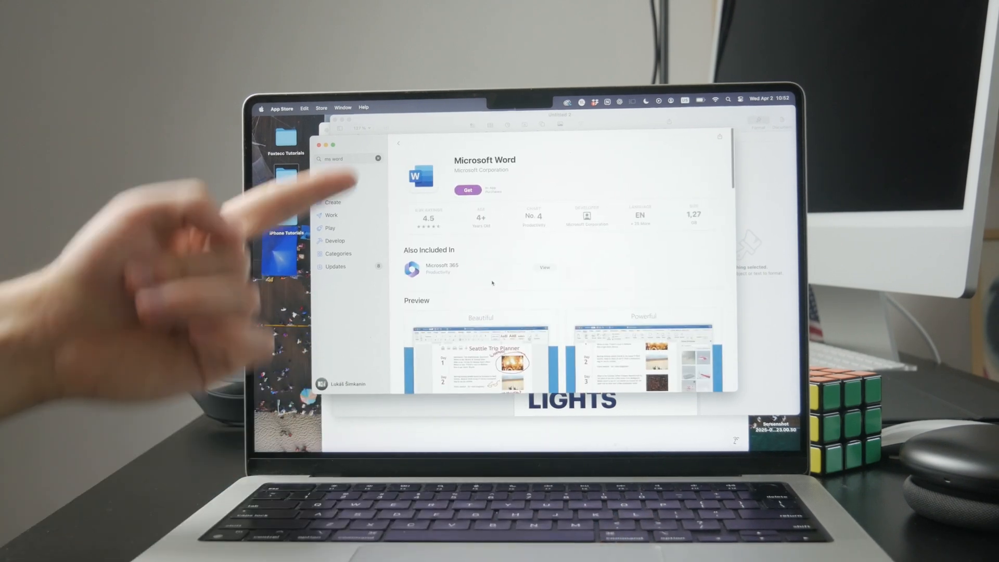